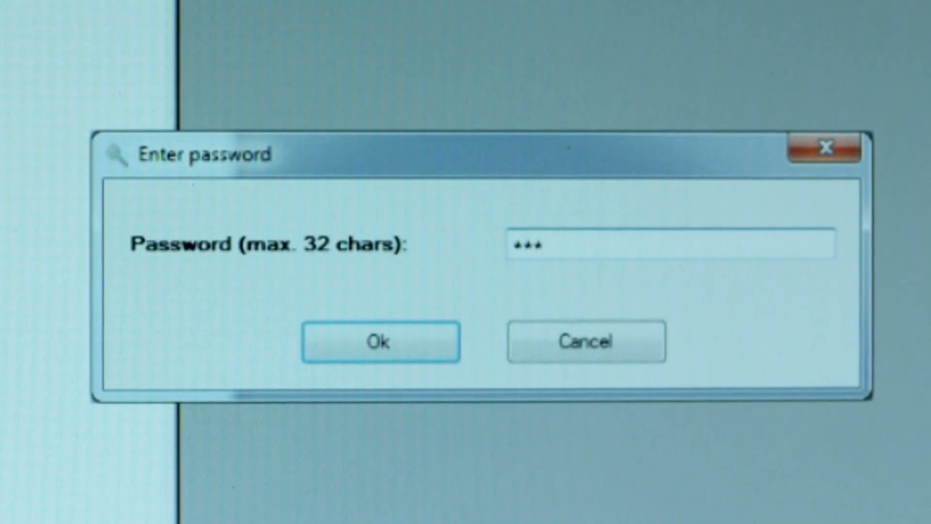
- Dismiss the Enter password dialog to reach the empty main window
left_click(381, 341)
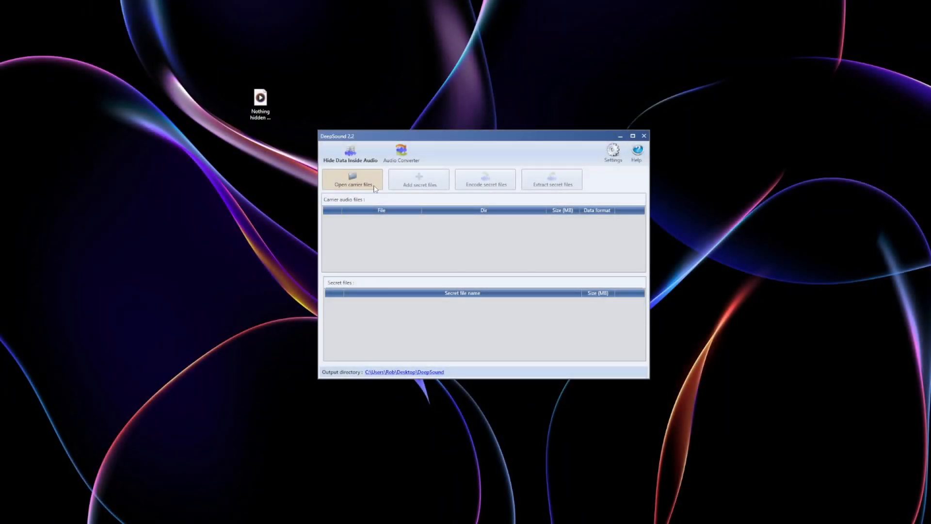
- Load the Nothing hidden here MP3 carrier, add hide me.txt as secret file with encryption off
left_click(351, 180)
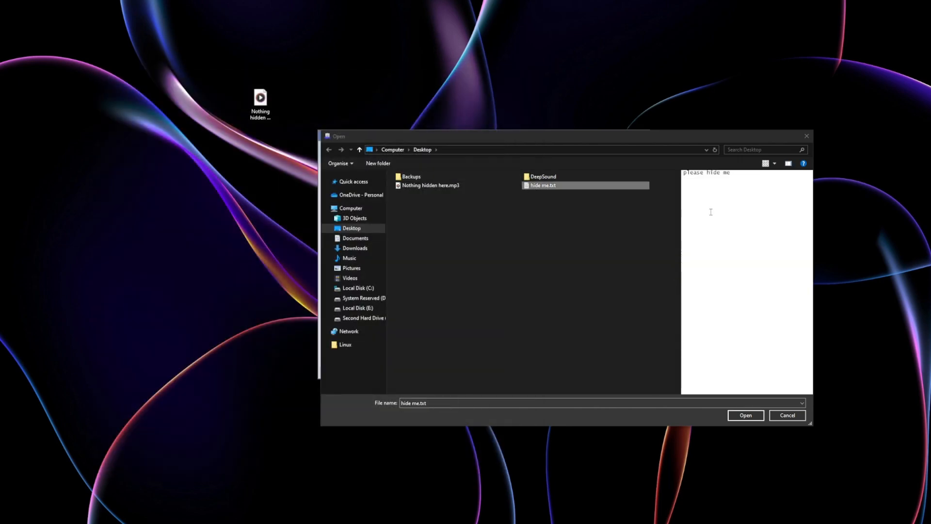
left_click(745, 415)
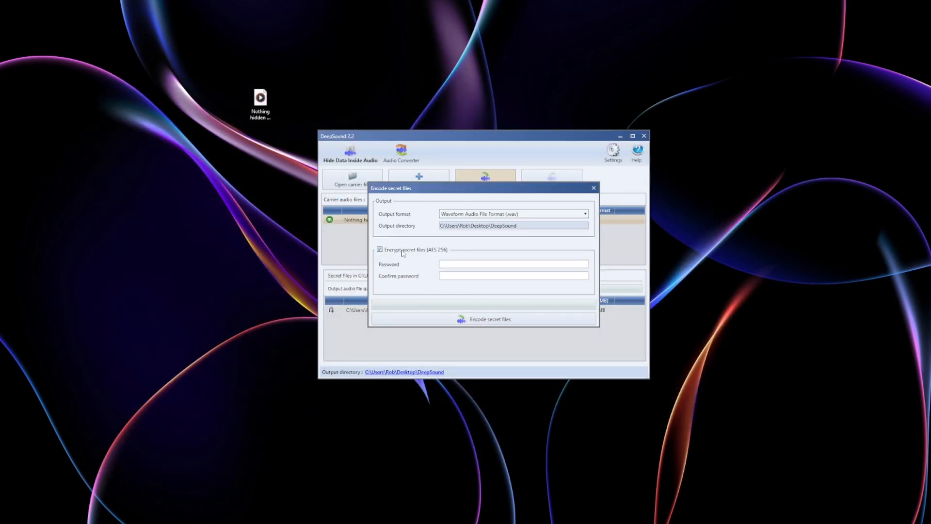
left_click(593, 188)
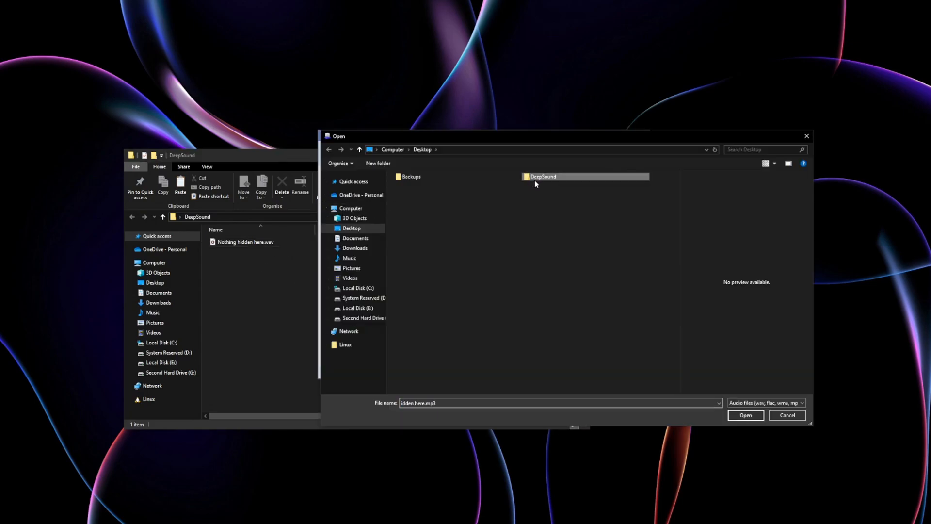
- Load audio-track1.mp3 with seed-phrase.txt queued and show the WAV encoding options
left_click(745, 415)
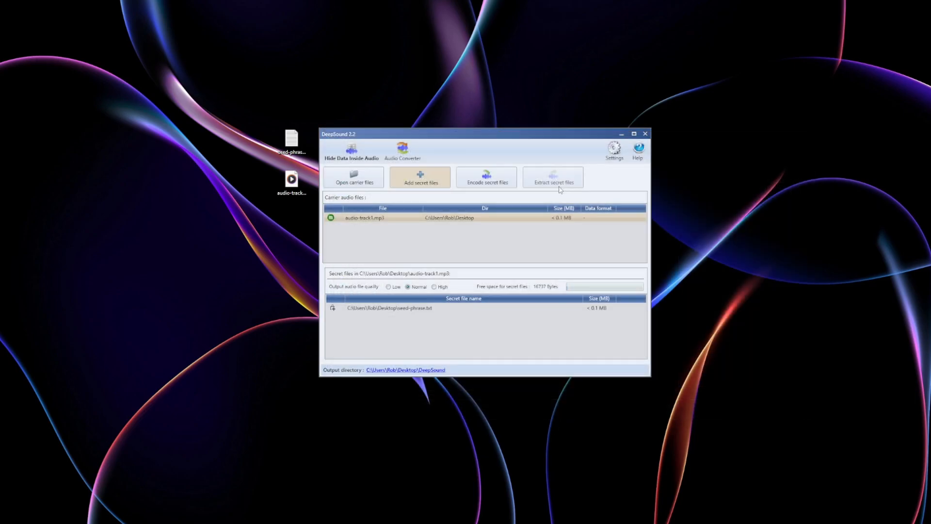
left_click(486, 179)
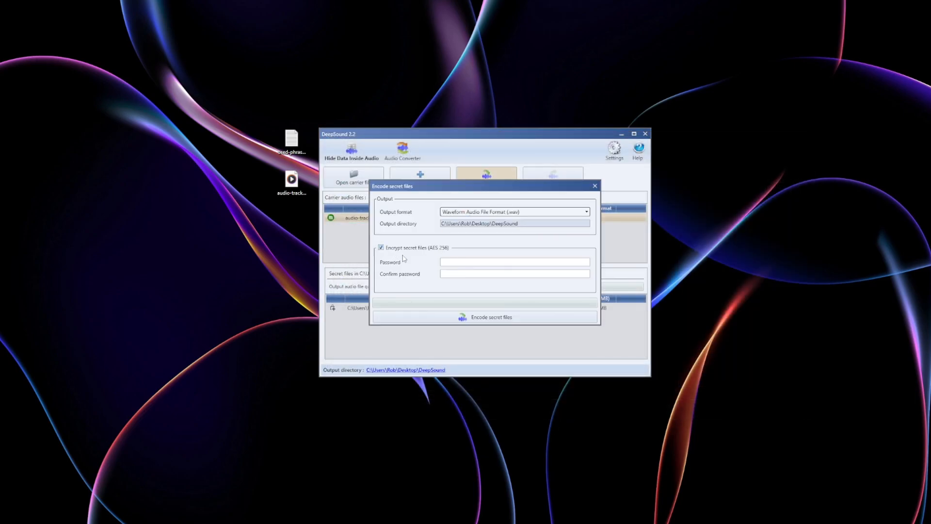